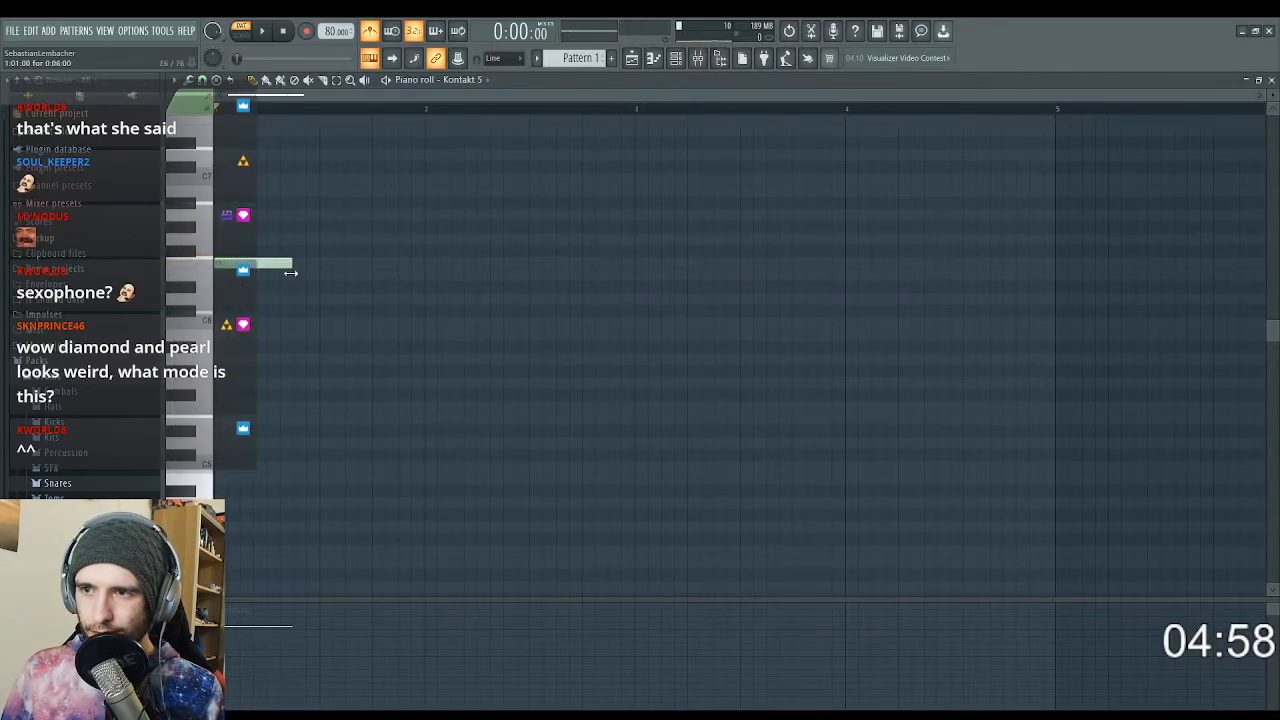
# Lengthen the first saxophone melody note in the Kontakt 5 piano roll.
pyautogui.moveTo(290, 272); pyautogui.dragTo(320, 272)
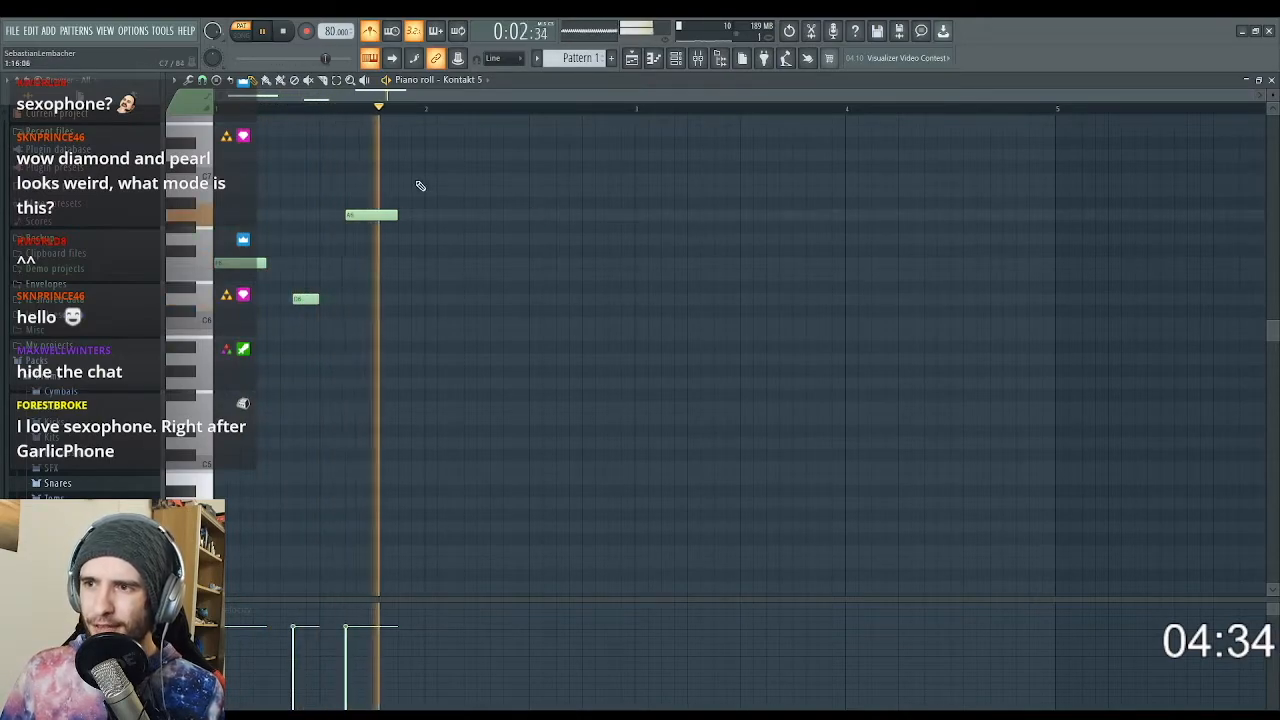
# Add further melody notes and stretch the last one to its final length.
pyautogui.click(456, 214)
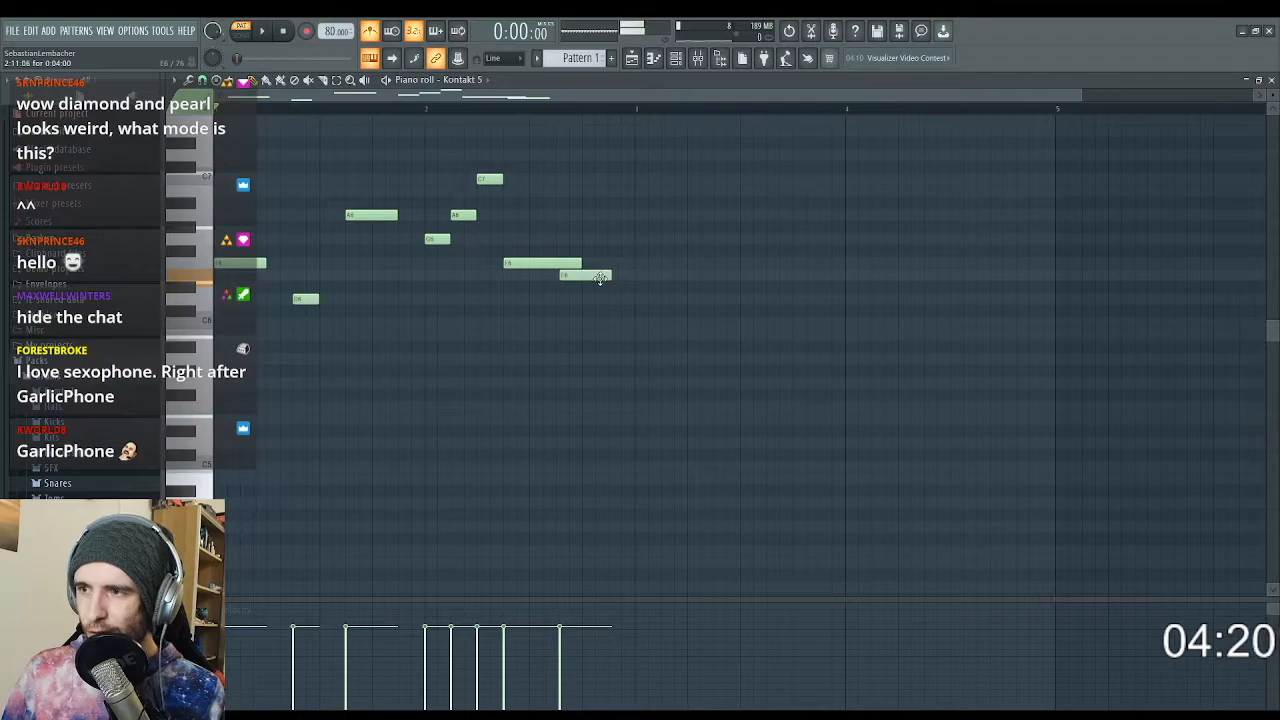
pyautogui.moveTo(610, 276); pyautogui.dragTo(636, 276)
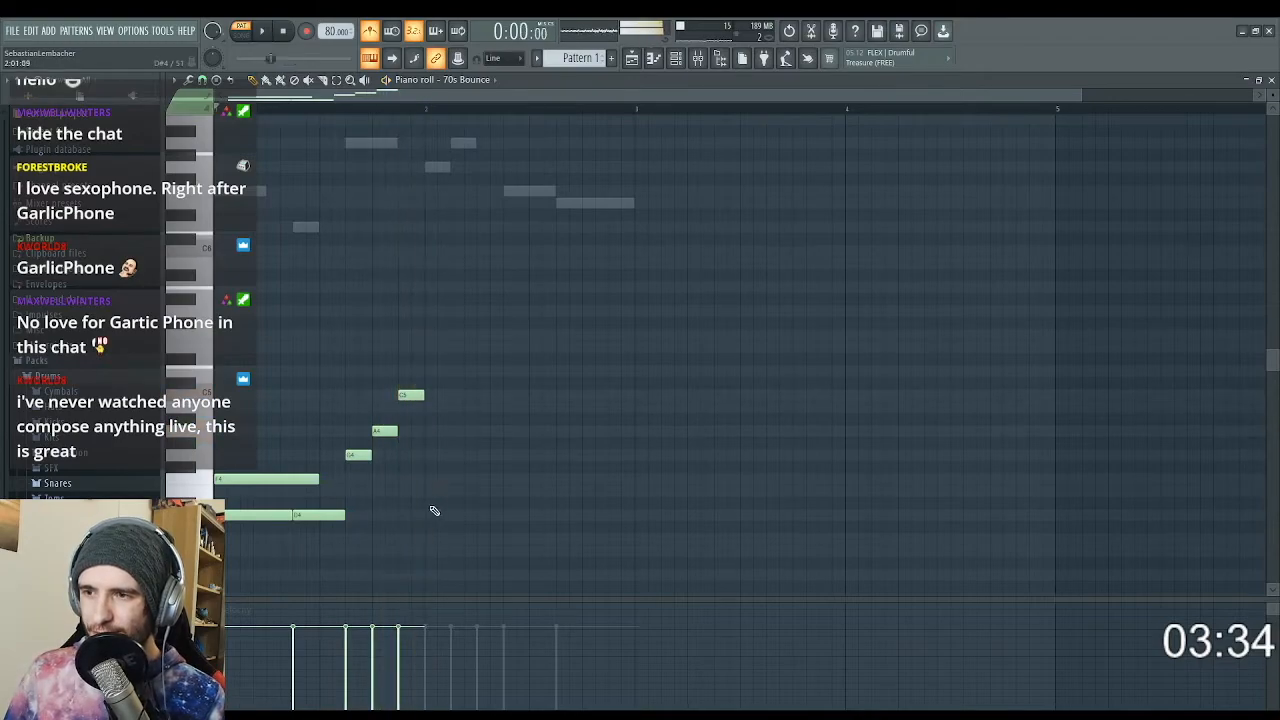
# Place a low note after the second instrument's rising line beneath the melody.
pyautogui.click(430, 538)
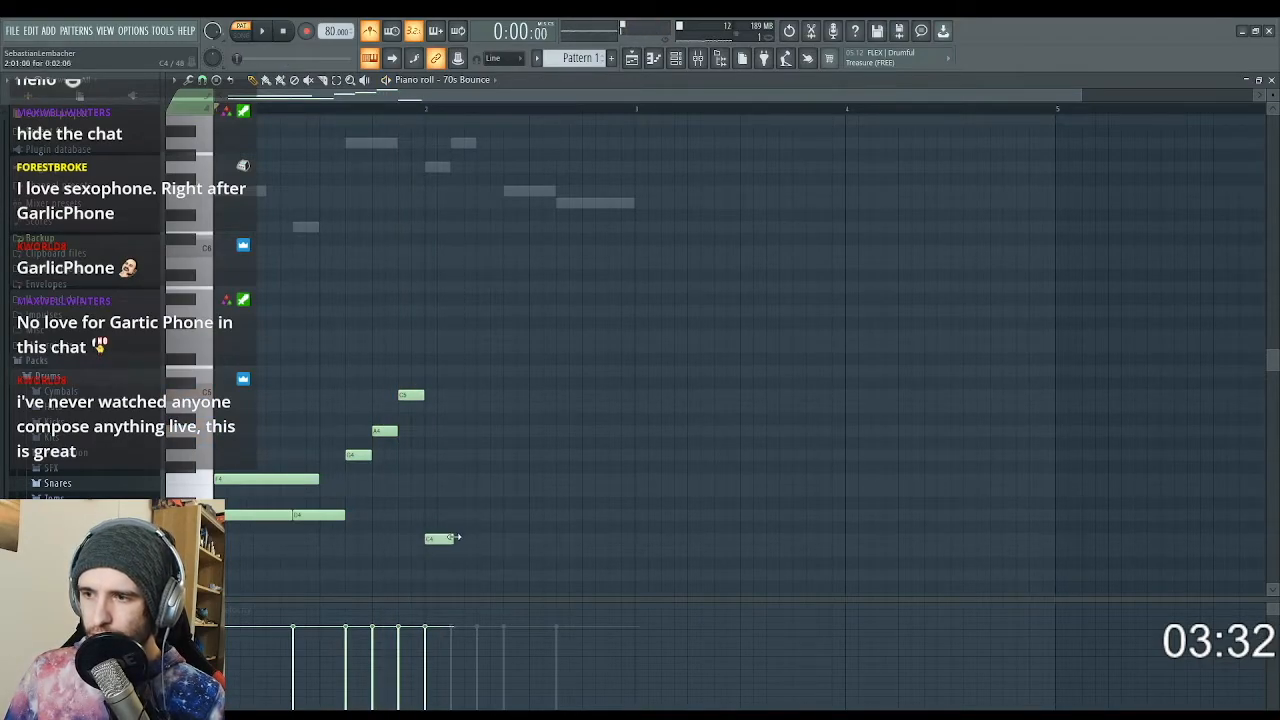